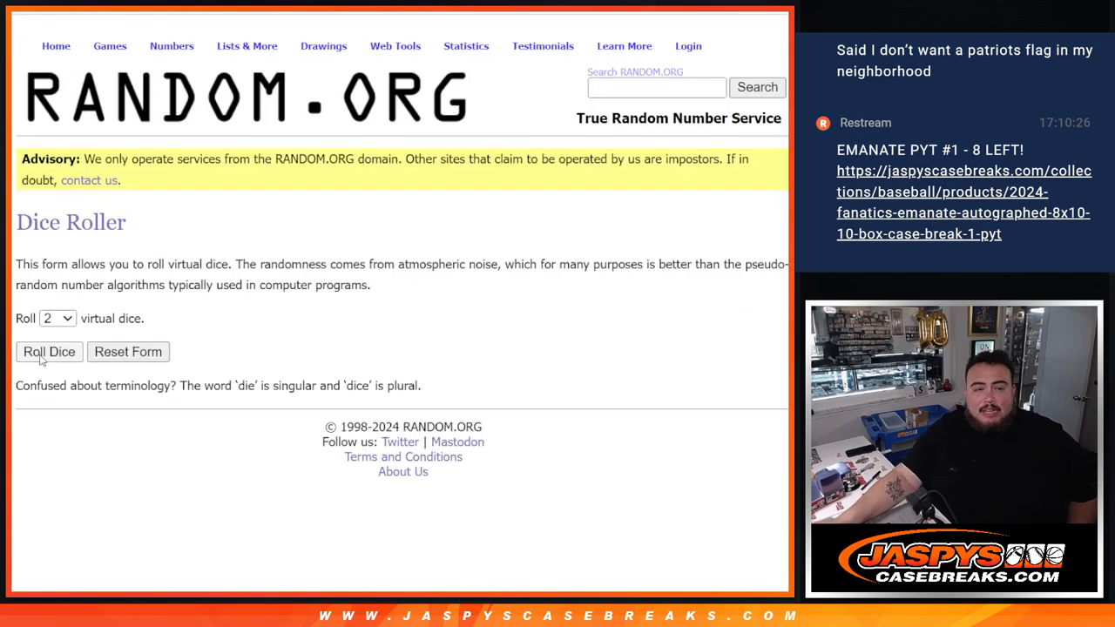
Step: Roll the dice for a shuffle count, then randomize the 32-name customer list nine times
left_click(49, 351)
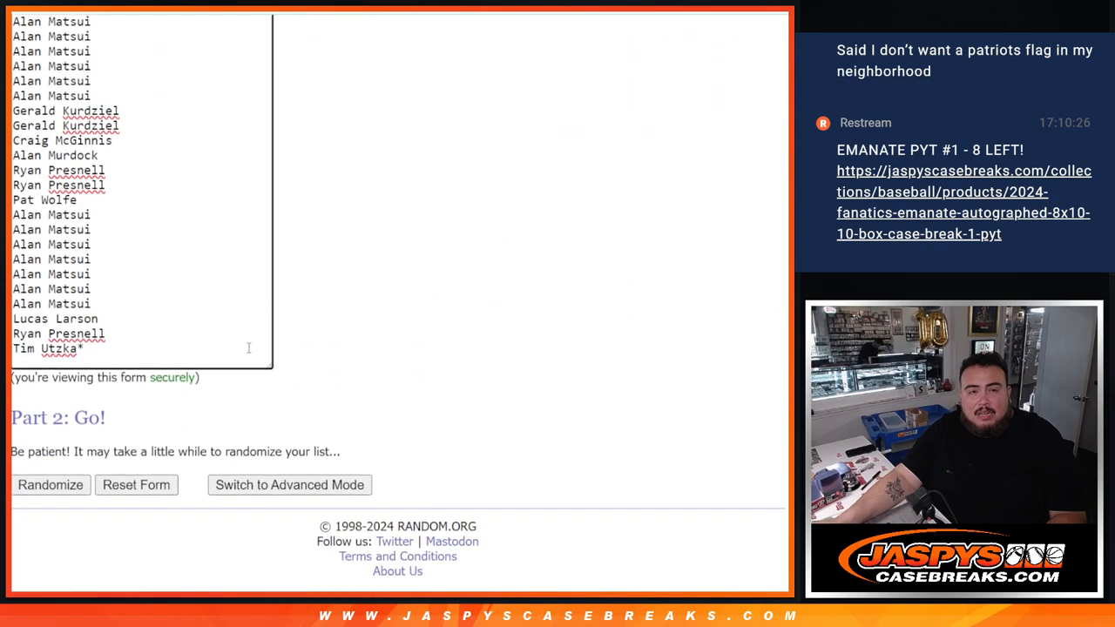
left_click(49, 485)
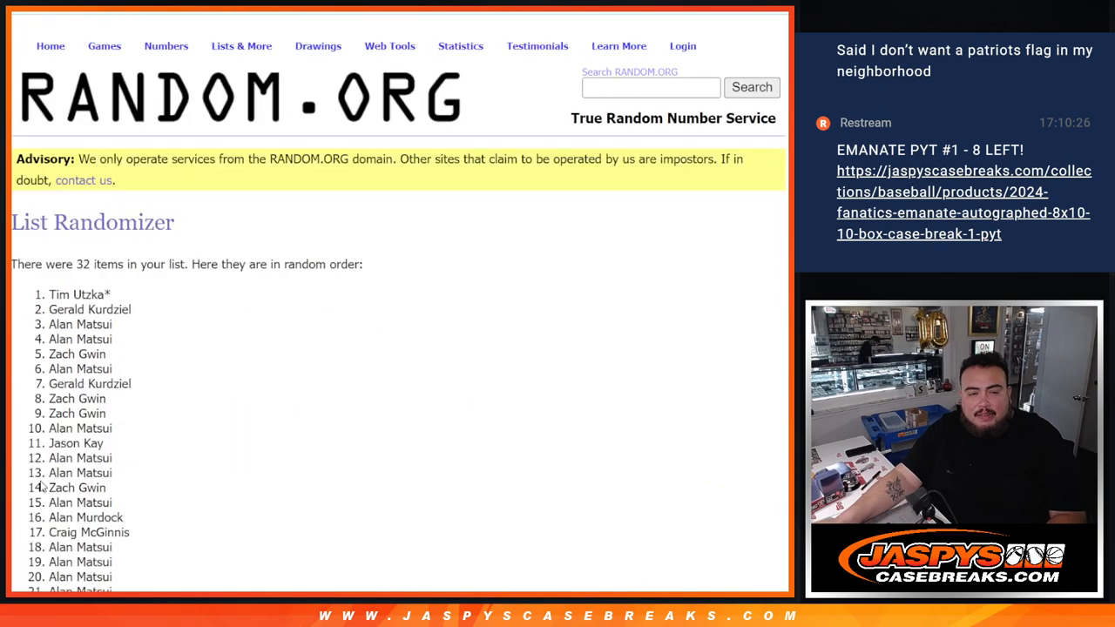
scroll("down", 3)
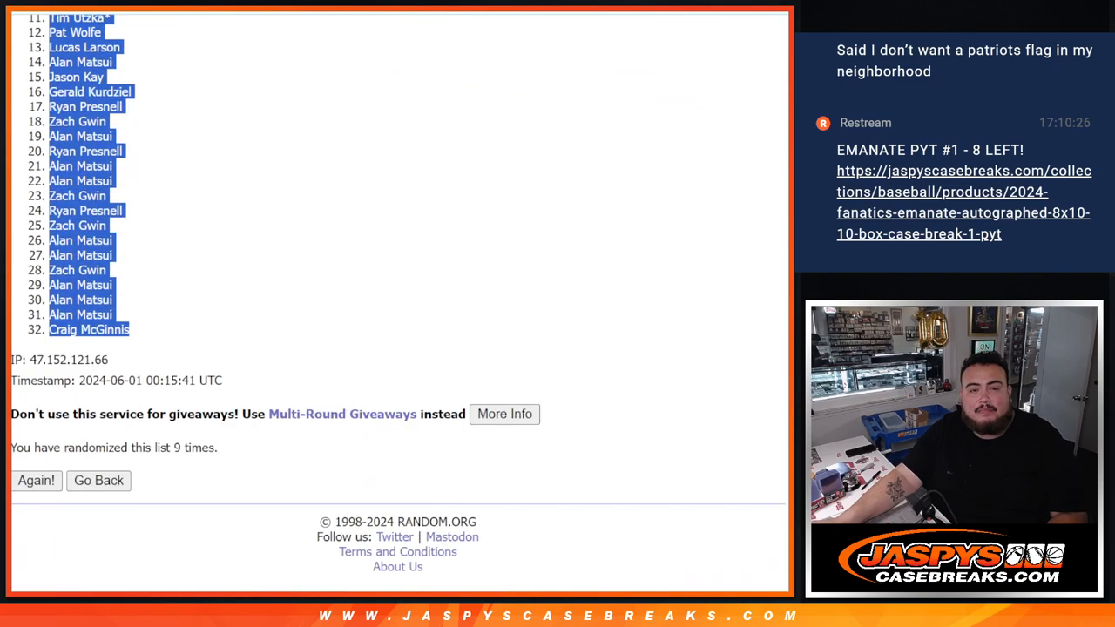
Step: Re-randomize the 32 NFL teams four more times with Again!
left_click(36, 480)
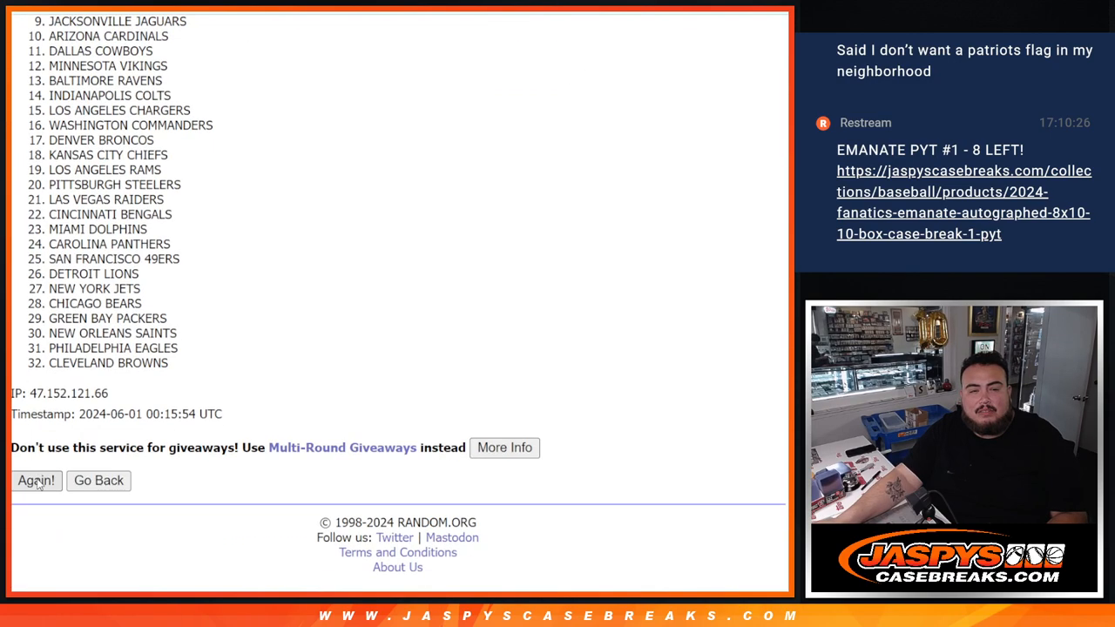
left_click(36, 480)
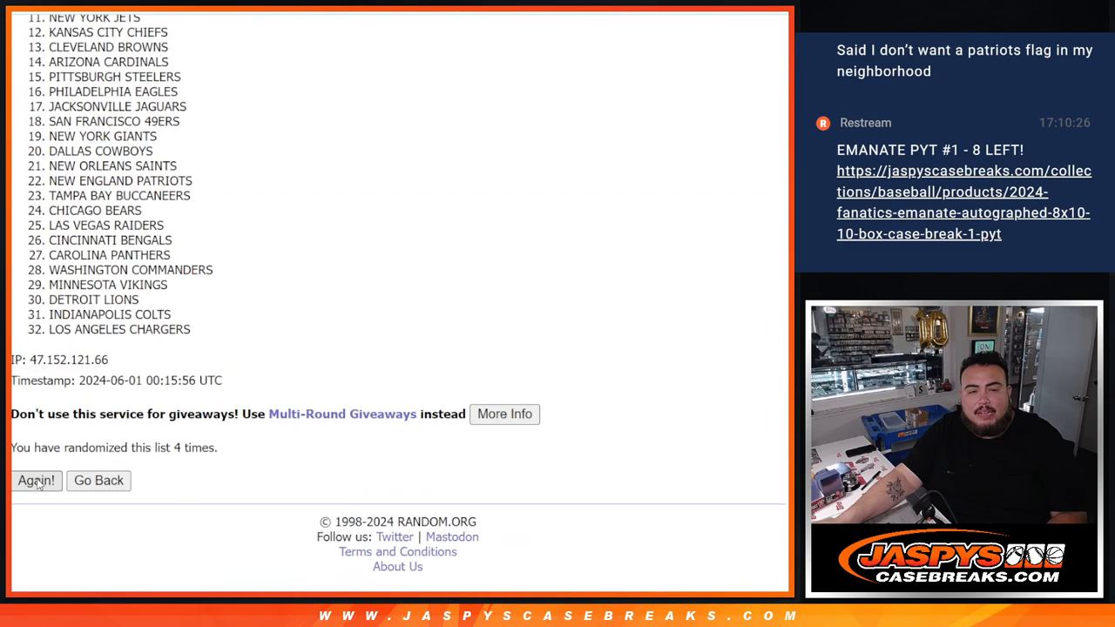
left_click(36, 480)
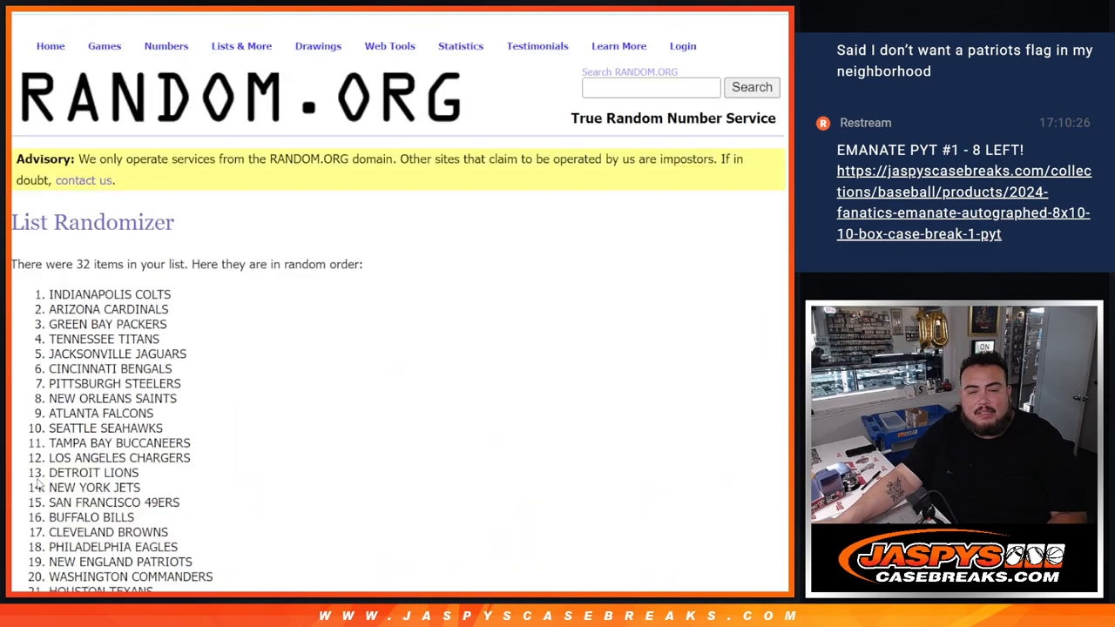
scroll("down", 3)
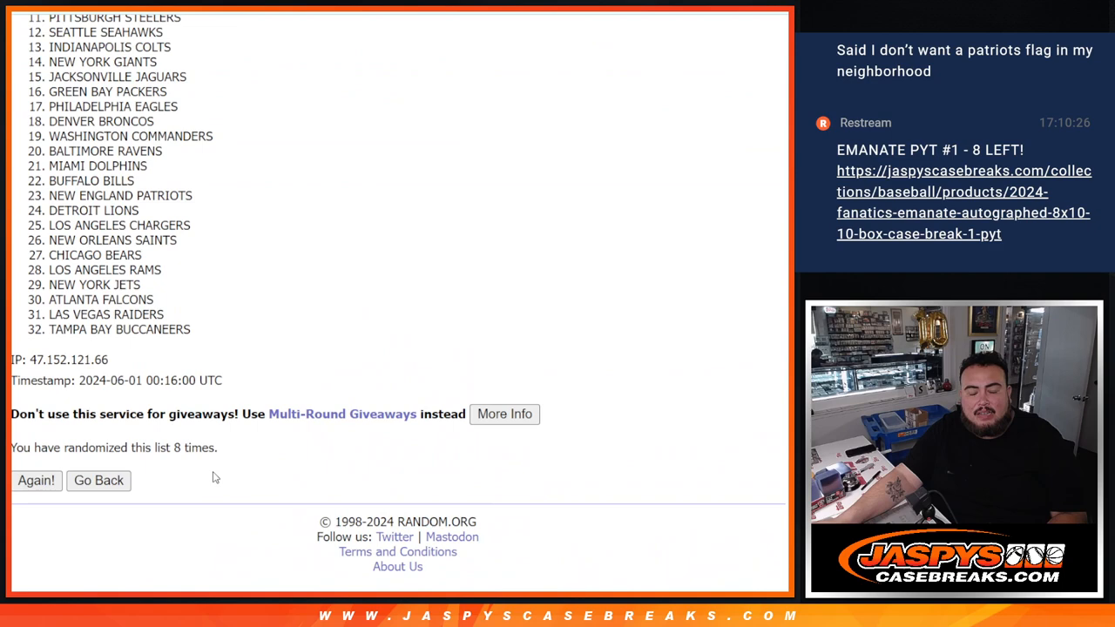
left_click(36, 480)
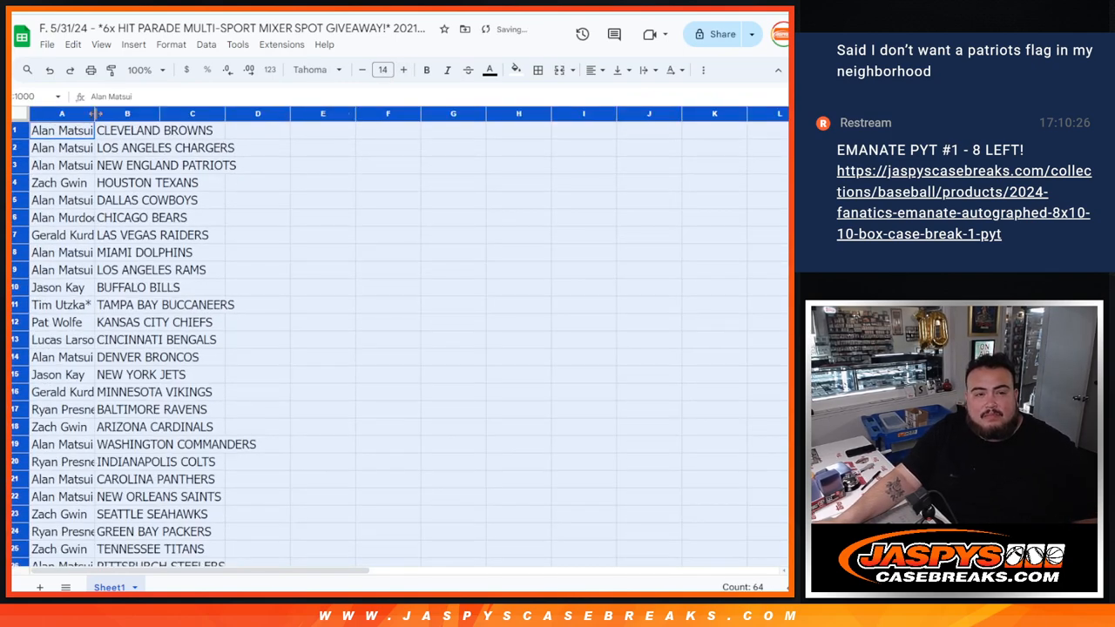
Step: Sort the sheet A to Z by the team column B
right_click(196, 113)
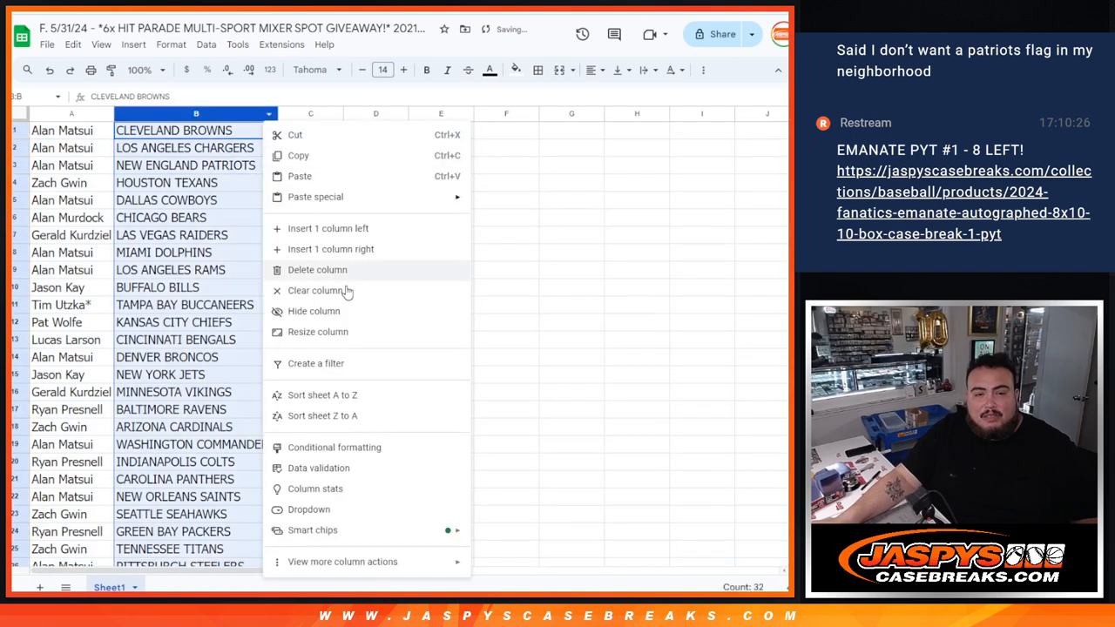
left_click(322, 395)
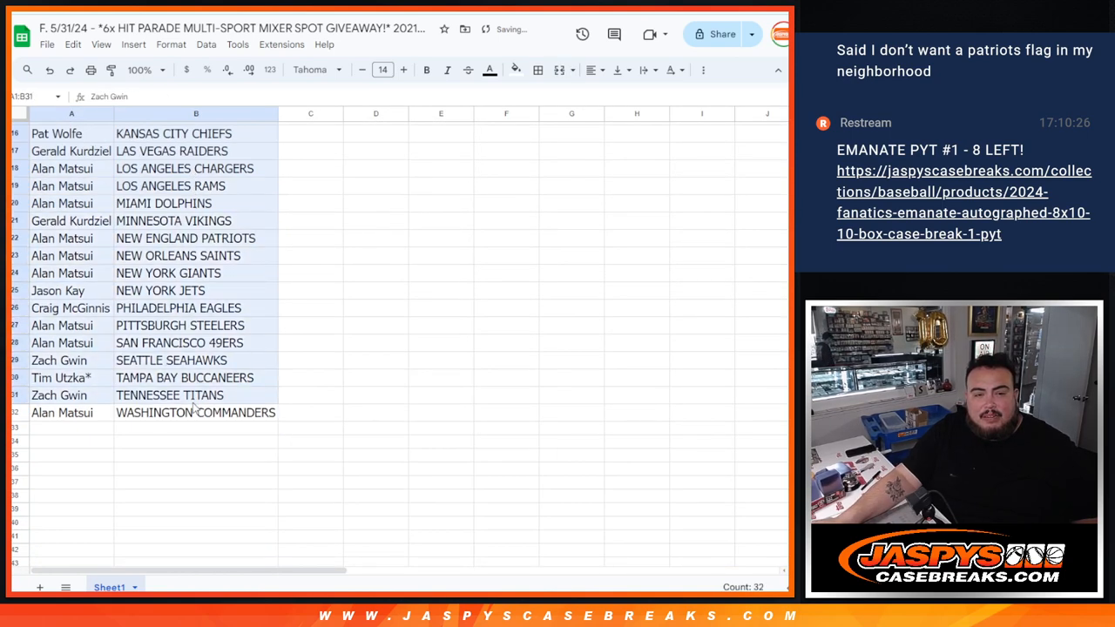
left_click(537, 70)
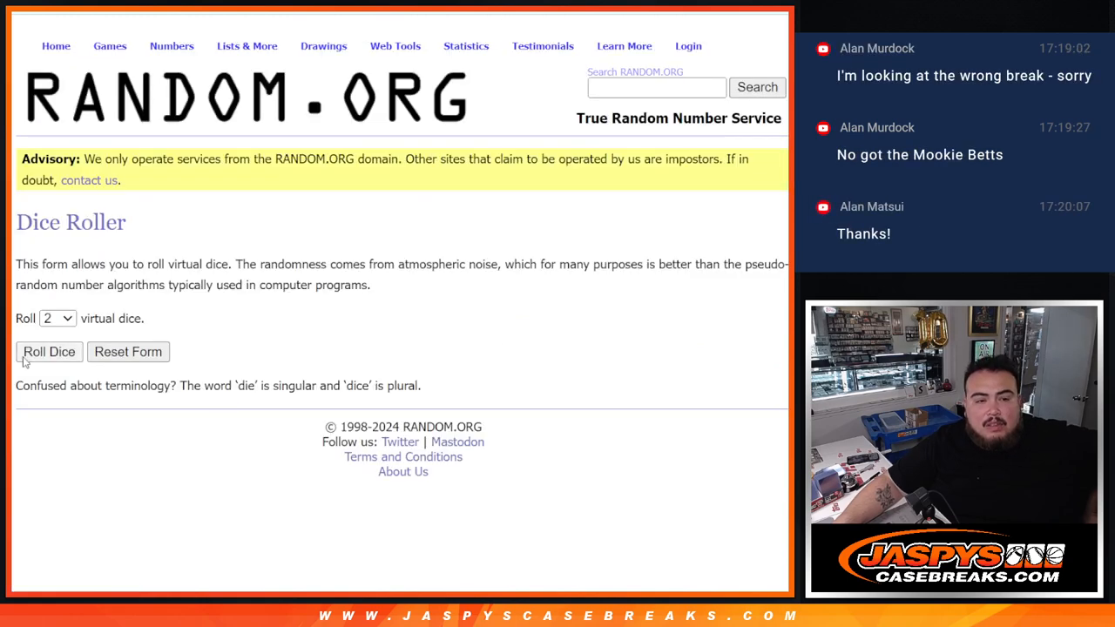
left_click(49, 351)
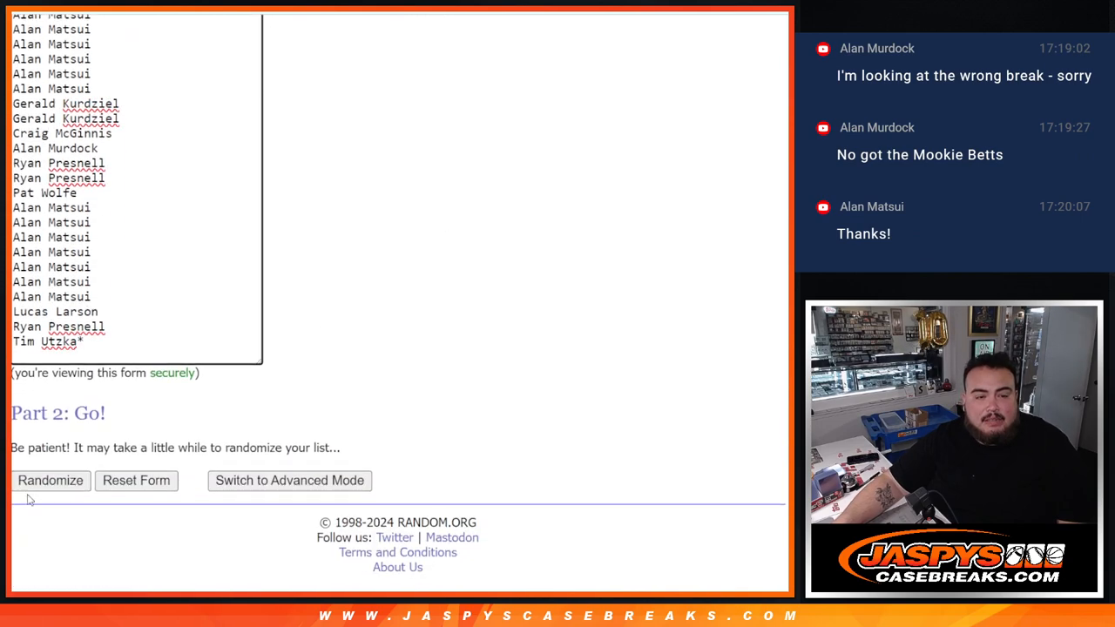
left_click(49, 480)
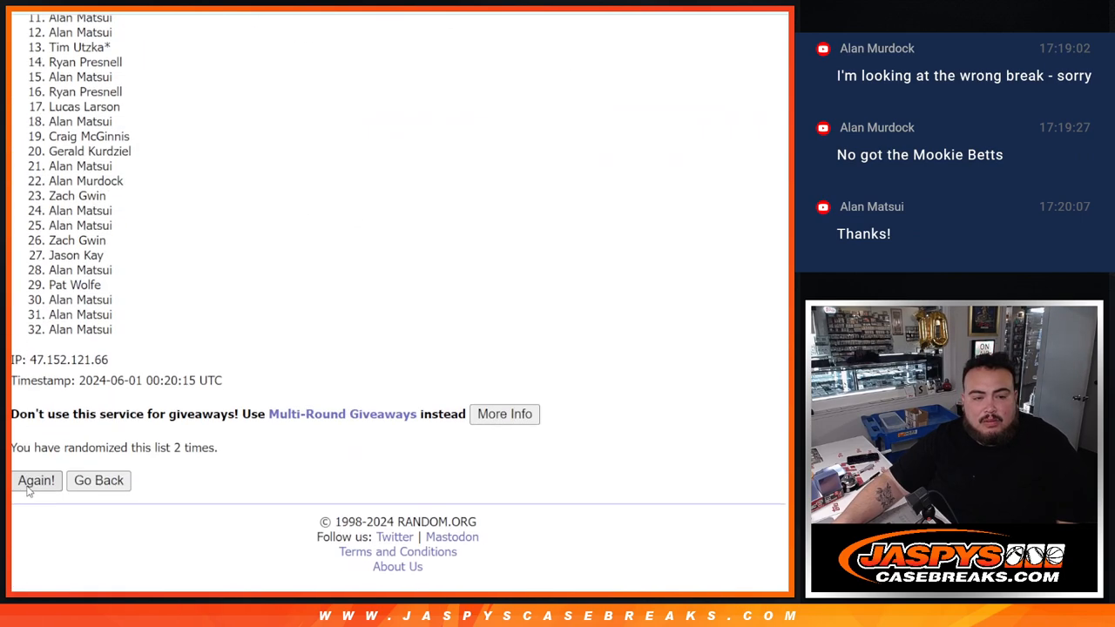
left_click(36, 480)
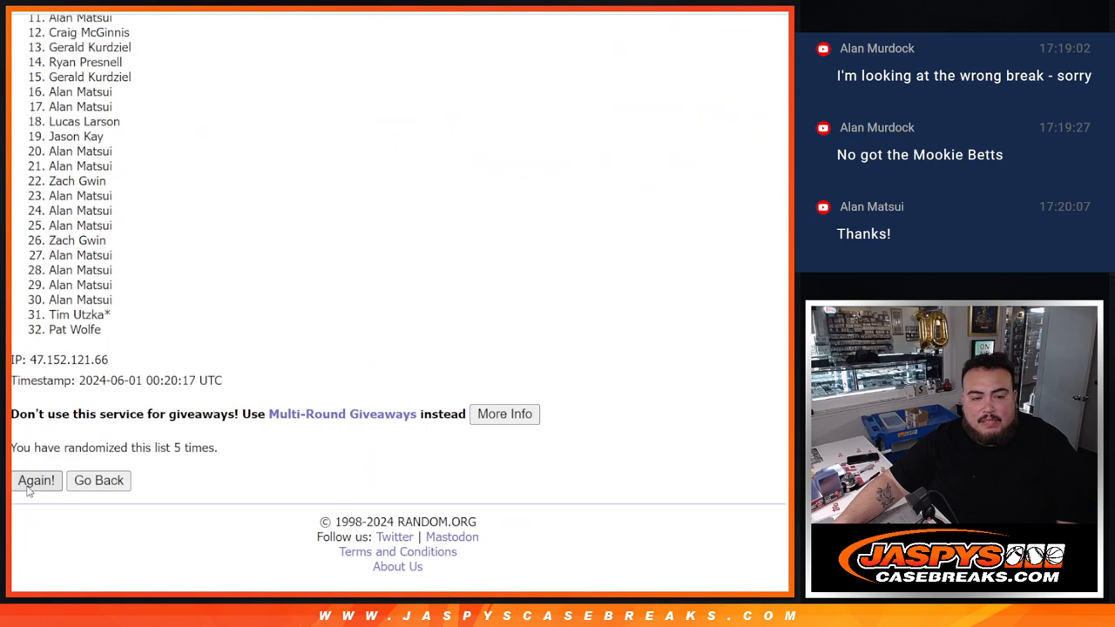
left_click(36, 480)
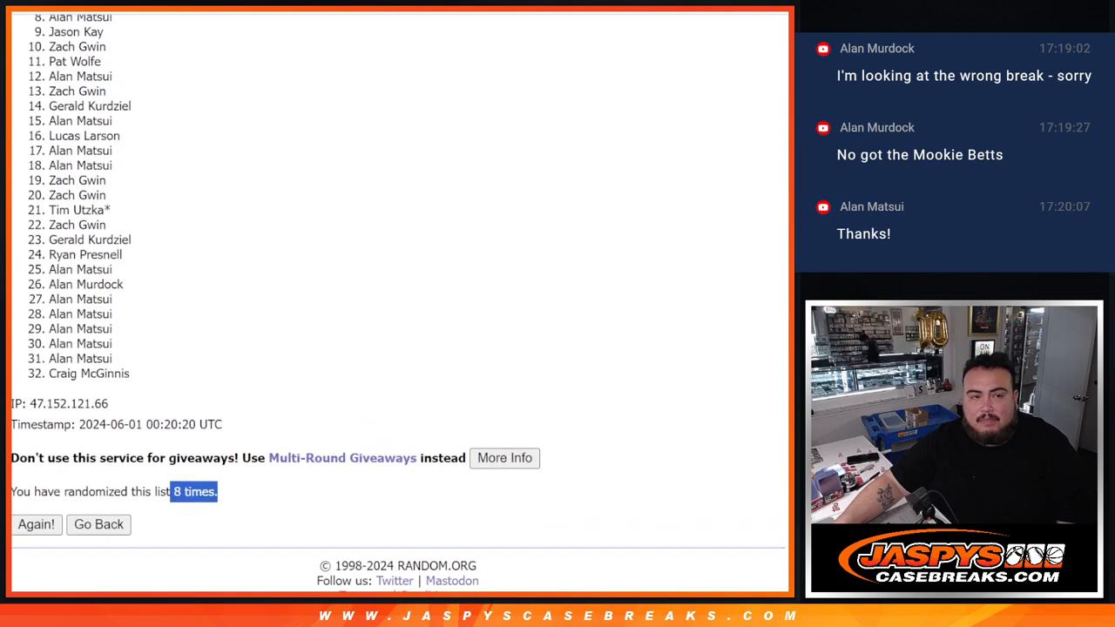
scroll("down", 3)
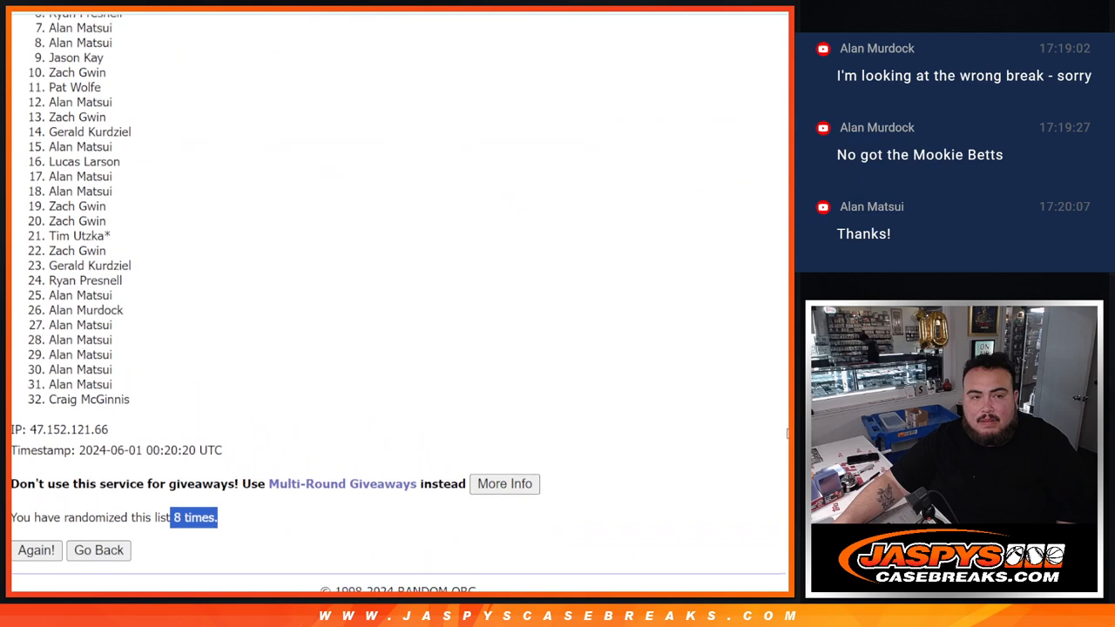